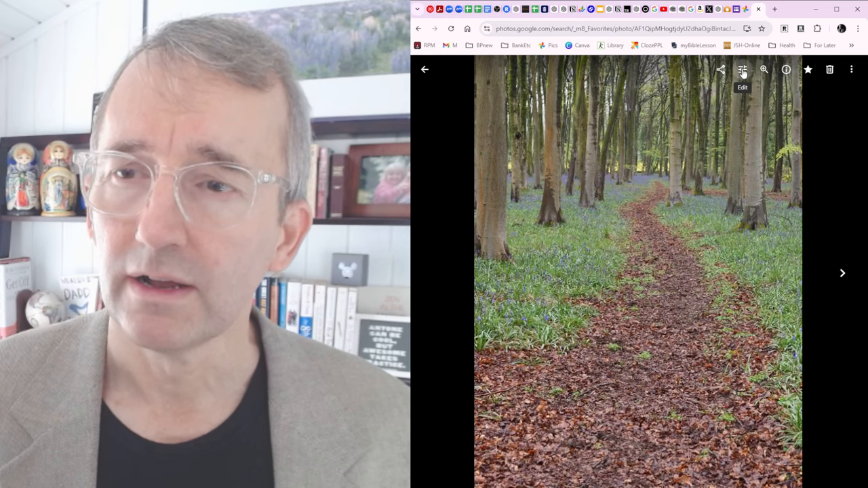
Step: Apply the automatic Enhance suggestion to the bluebell photo and show the Adjust controls
{"action": "left_click", "coordinate": [742, 70]}
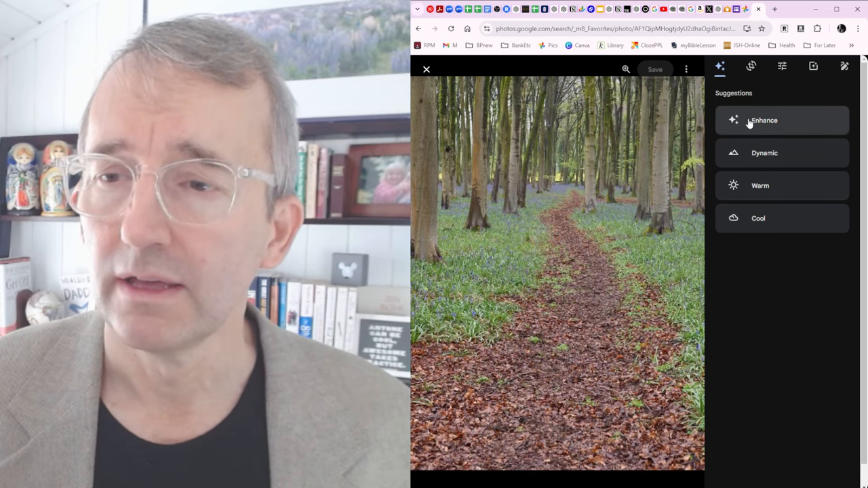
{"action": "left_click", "coordinate": [763, 120]}
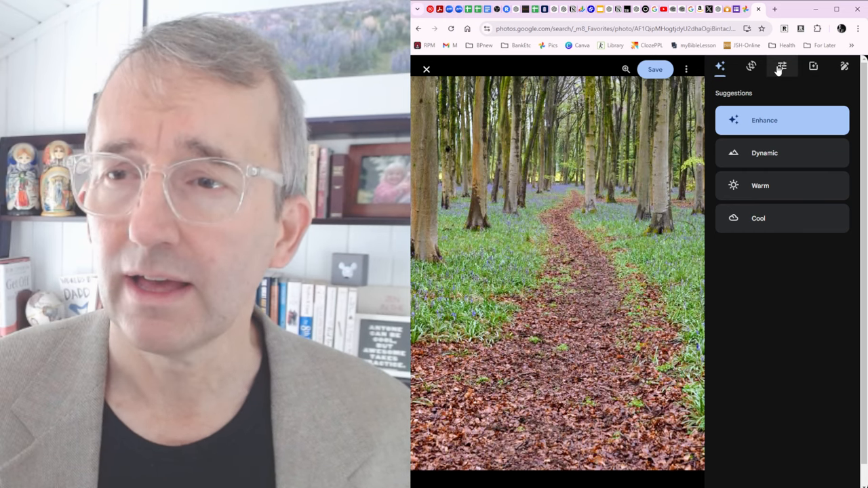
{"action": "left_click", "coordinate": [781, 65]}
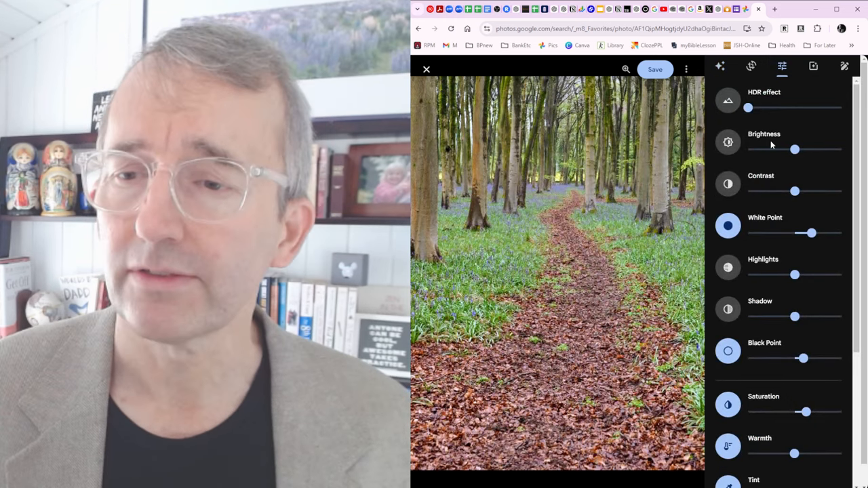
Step: Add a subtle vignette around the edges of the woodland path photo
{"action": "scroll", "scroll_direction": "down", "scroll_amount": 3}
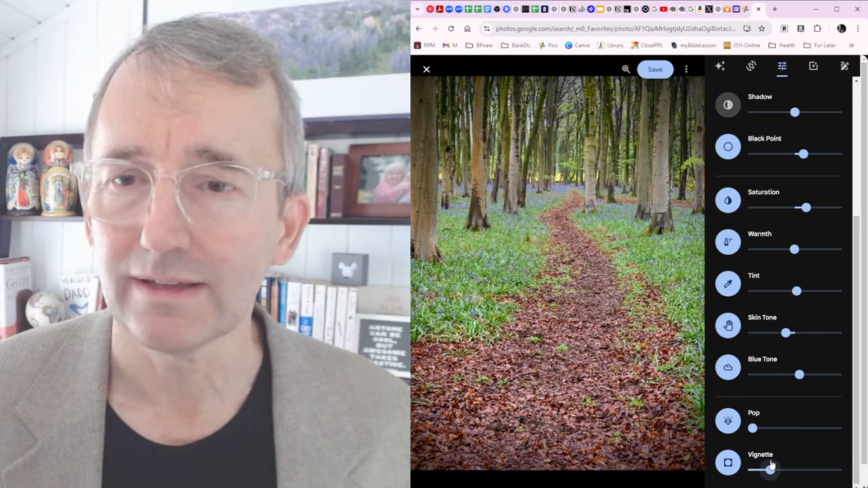
{"action": "left_click_drag", "start_coordinate": [771, 469], "coordinate": [757, 469]}
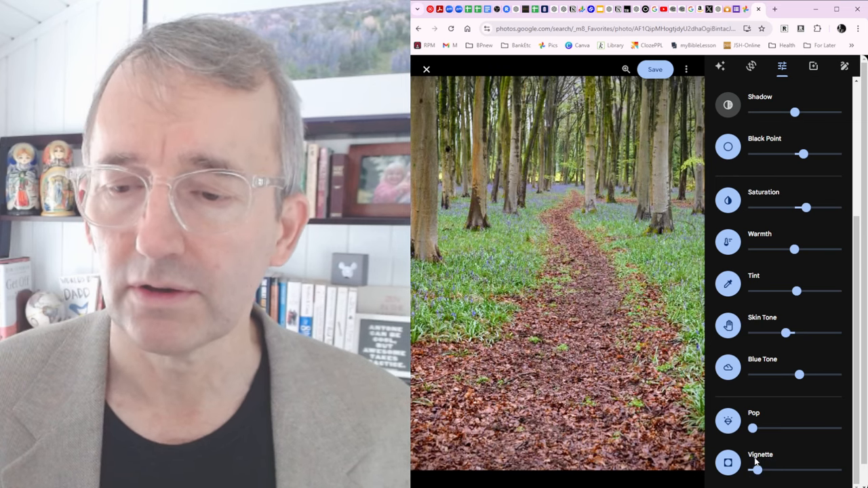
{"action": "left_click_drag", "start_coordinate": [757, 470], "coordinate": [776, 470]}
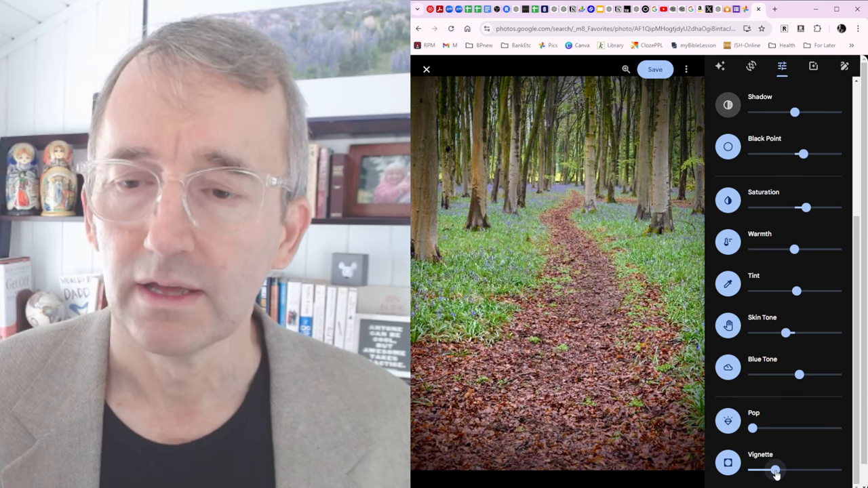
{"action": "left_click_drag", "start_coordinate": [776, 470], "coordinate": [798, 470]}
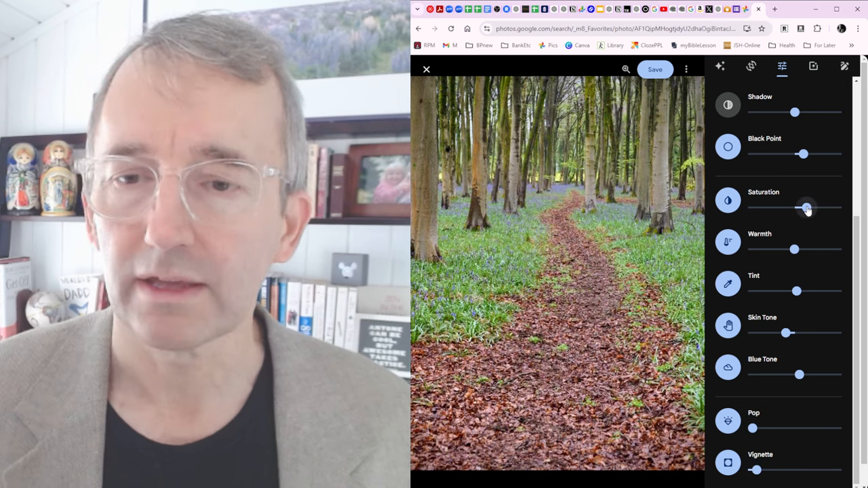
Step: Boost the colour saturation, easing it back to a moderate, richer level
{"action": "left_click_drag", "start_coordinate": [807, 209], "coordinate": [830, 209]}
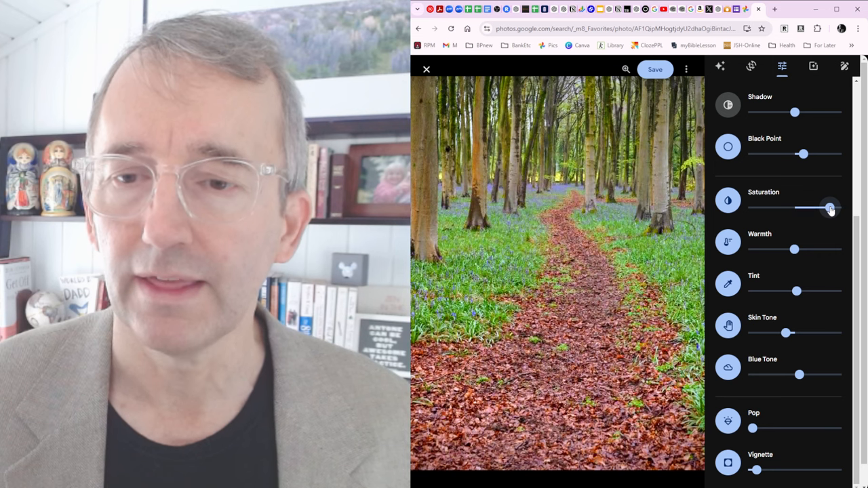
{"action": "left_click_drag", "start_coordinate": [830, 209], "coordinate": [811, 208]}
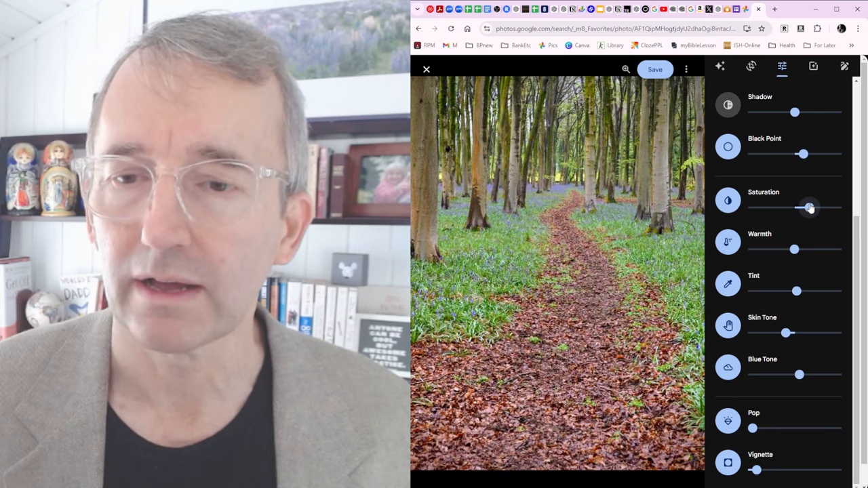